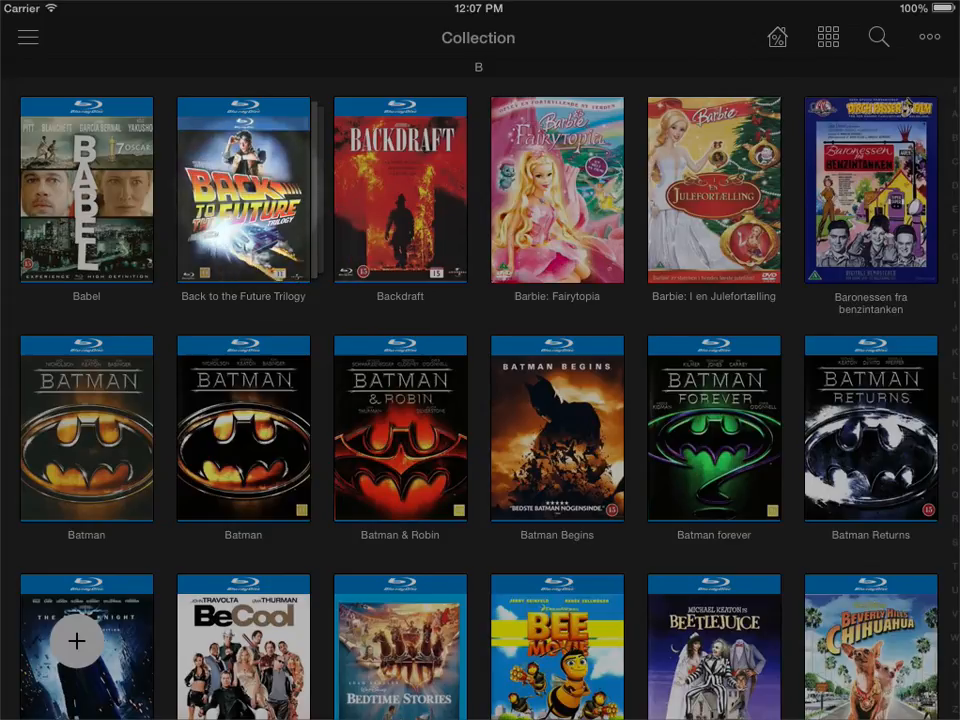
- In Settings > Box Sets, switch off Nest Disc Title Box Sets, keeping container display on
click(244, 190)
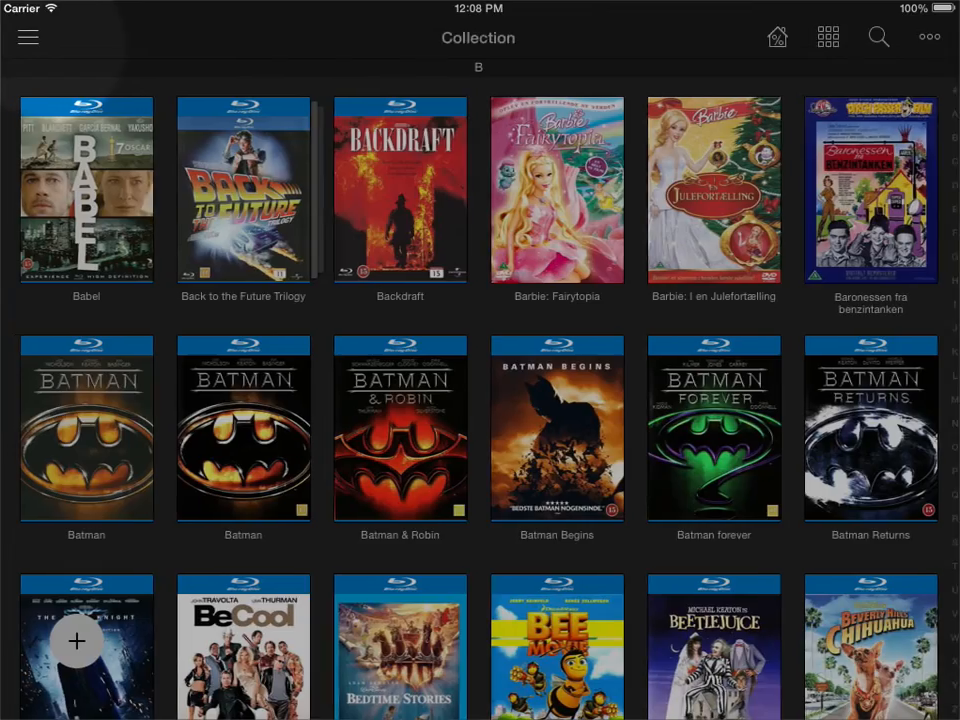
click(28, 36)
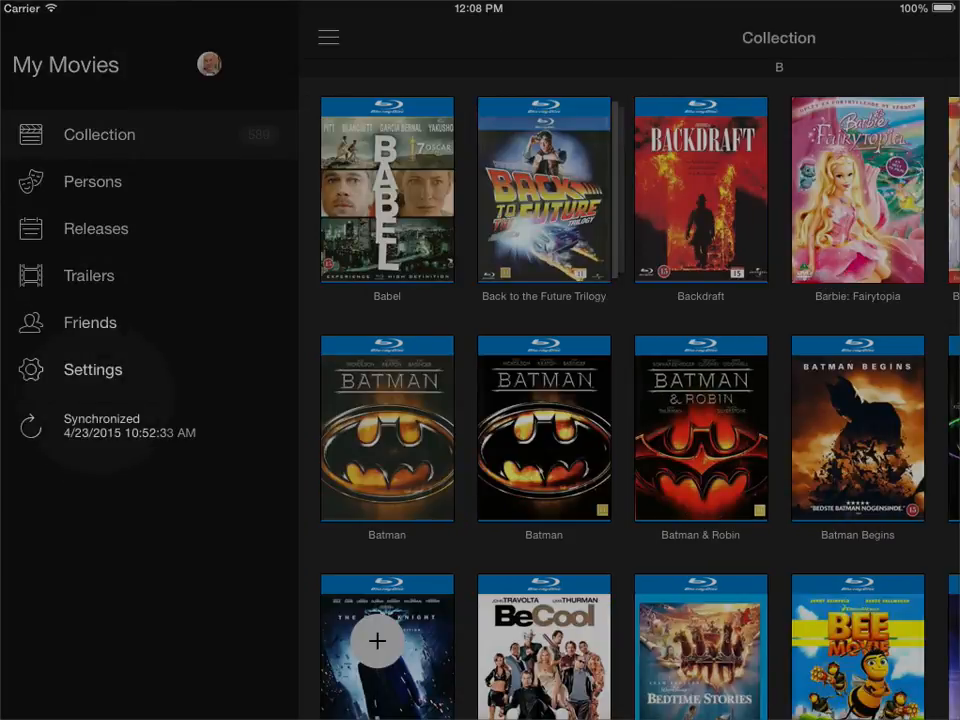
click(92, 368)
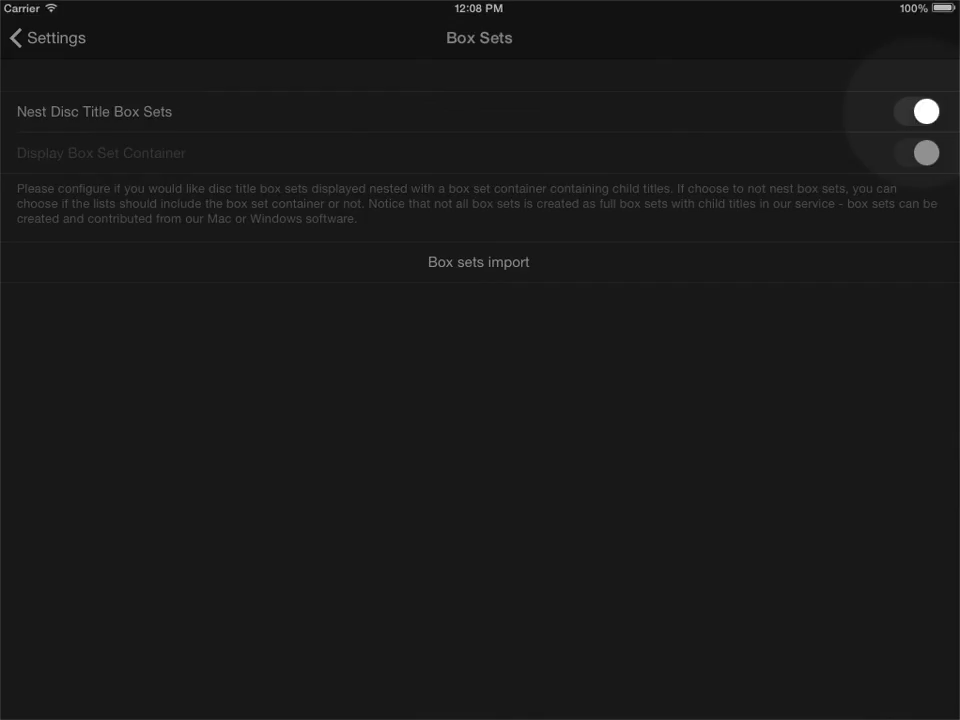
click(916, 112)
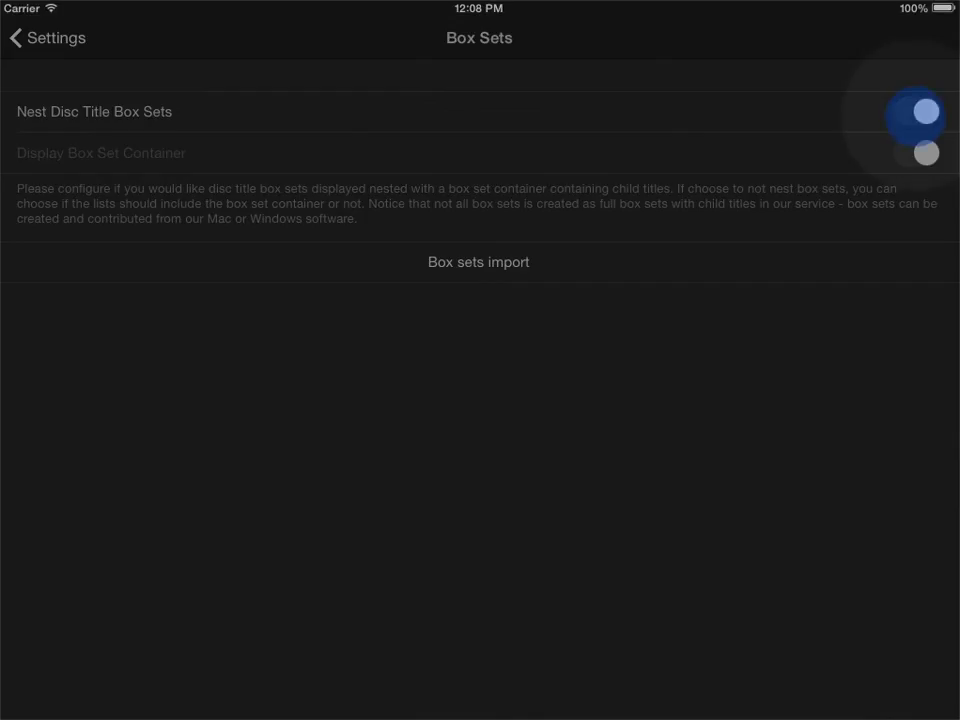
click(916, 112)
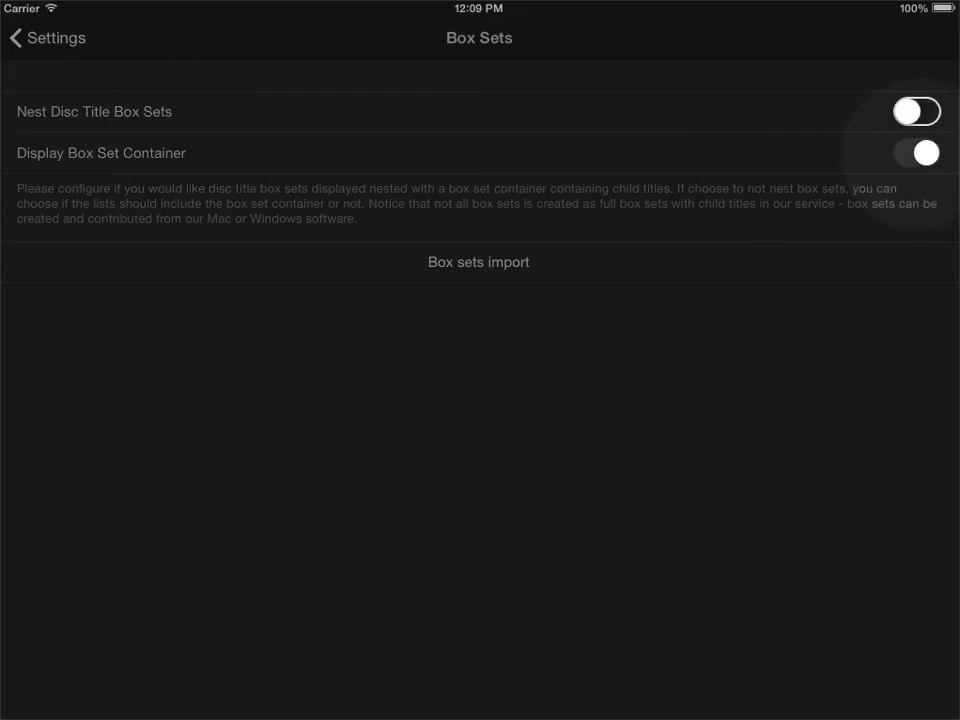
- Return to the collection, now listing Back to the Future 1–3 beside the Trilogy entry
click(48, 38)
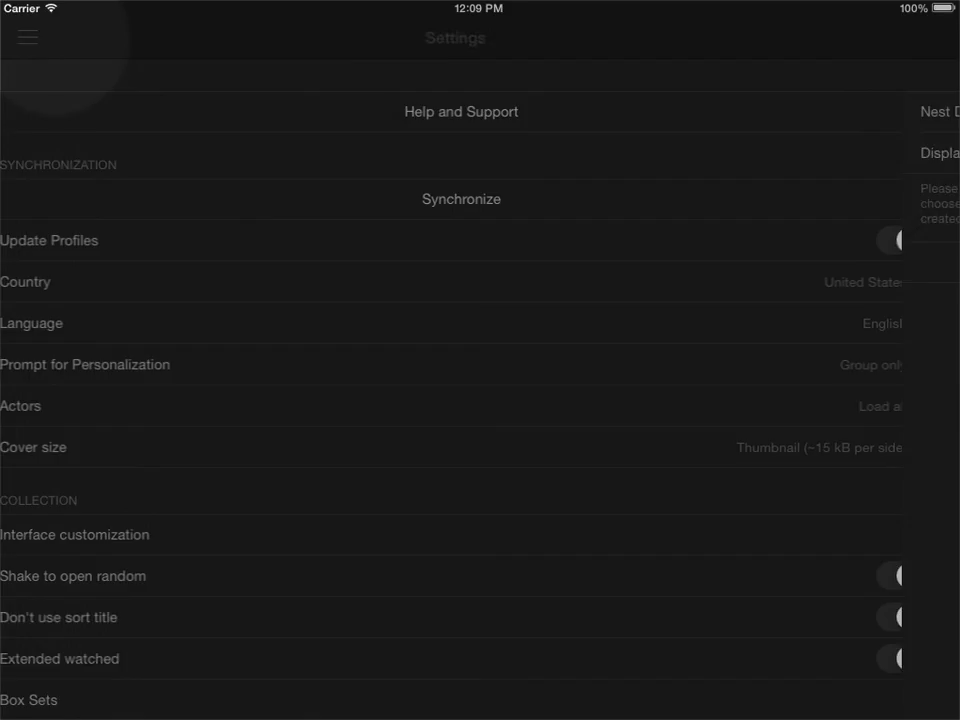
click(28, 36)
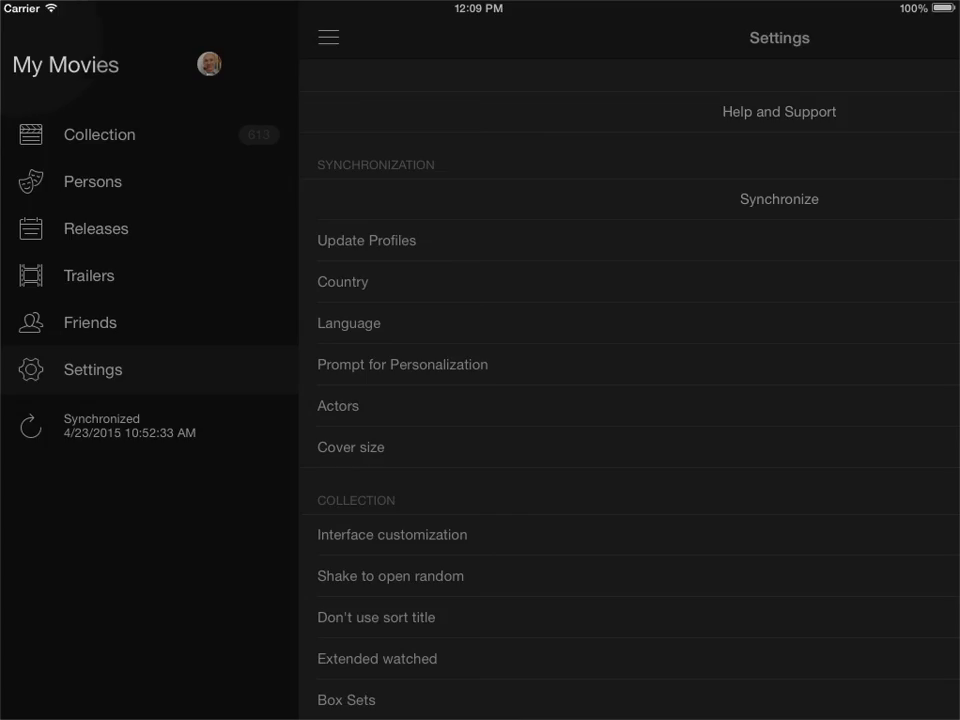
click(98, 134)
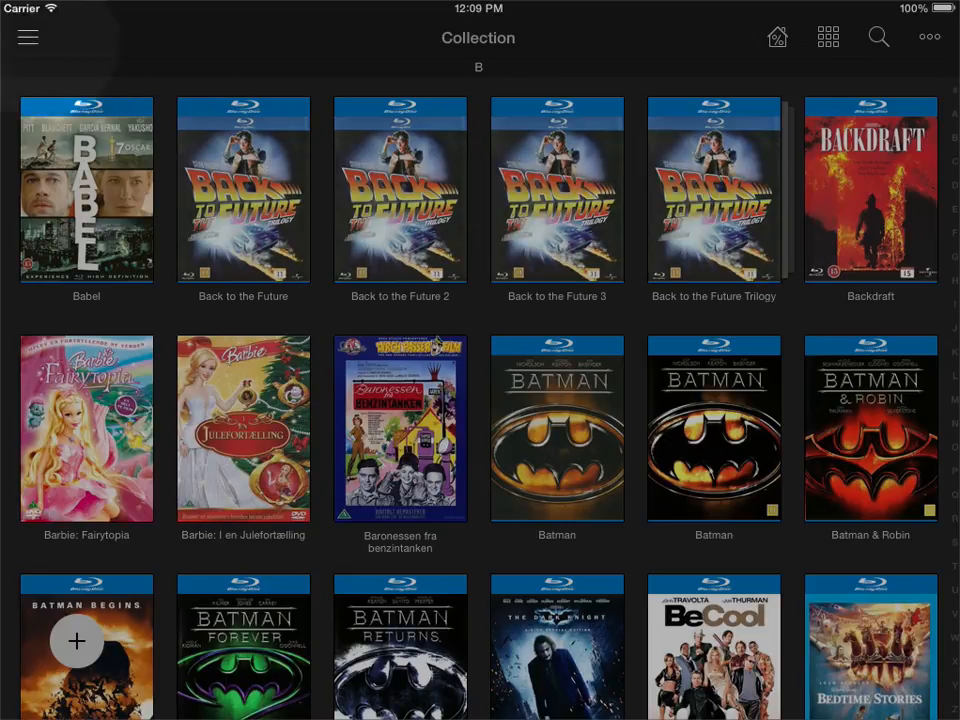
click(28, 36)
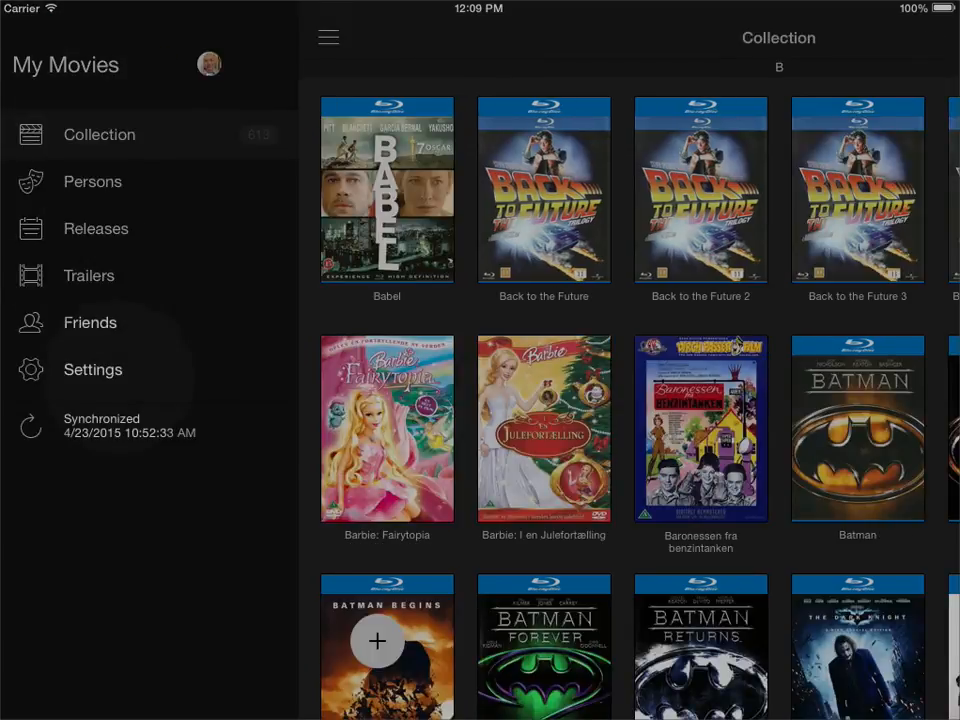
- In Box Sets settings, switch off Display Box Set Container so the Trilogy entry disappears
click(92, 368)
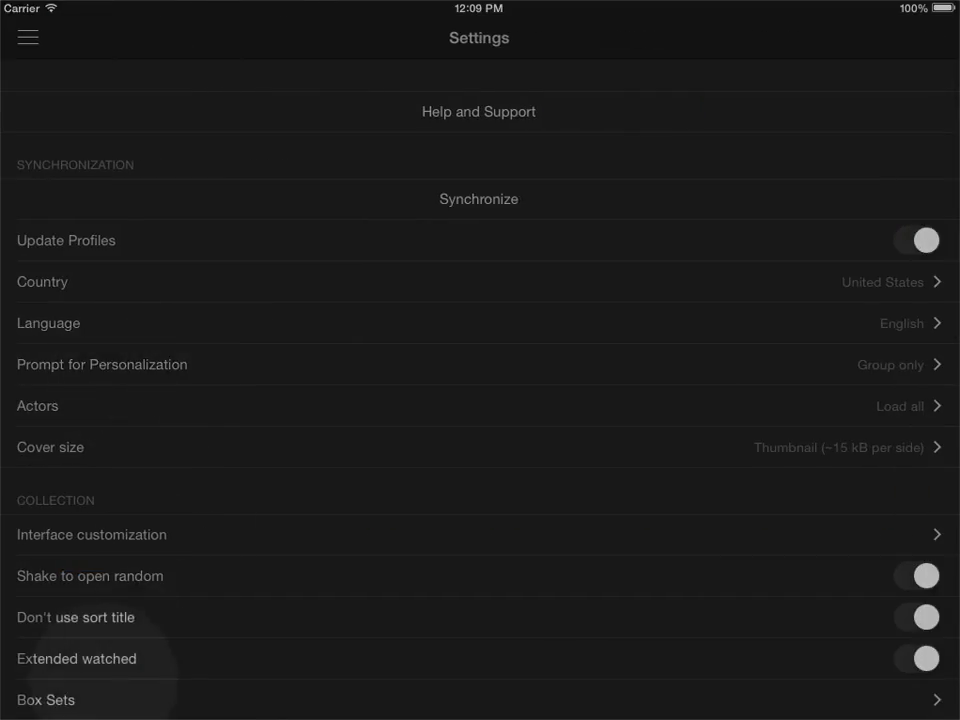
click(480, 700)
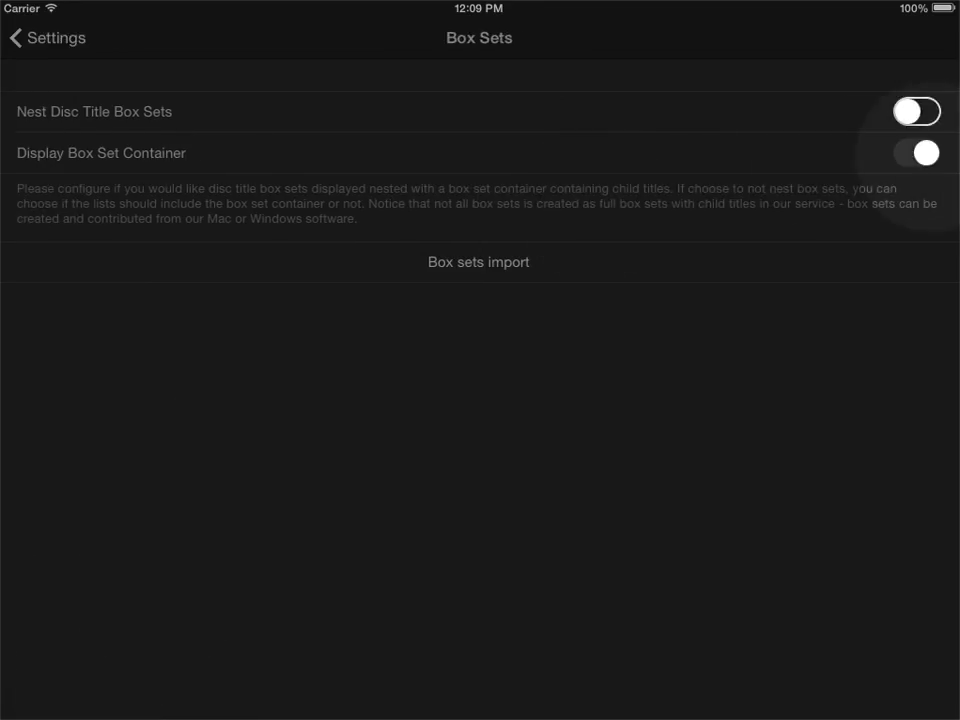
click(916, 152)
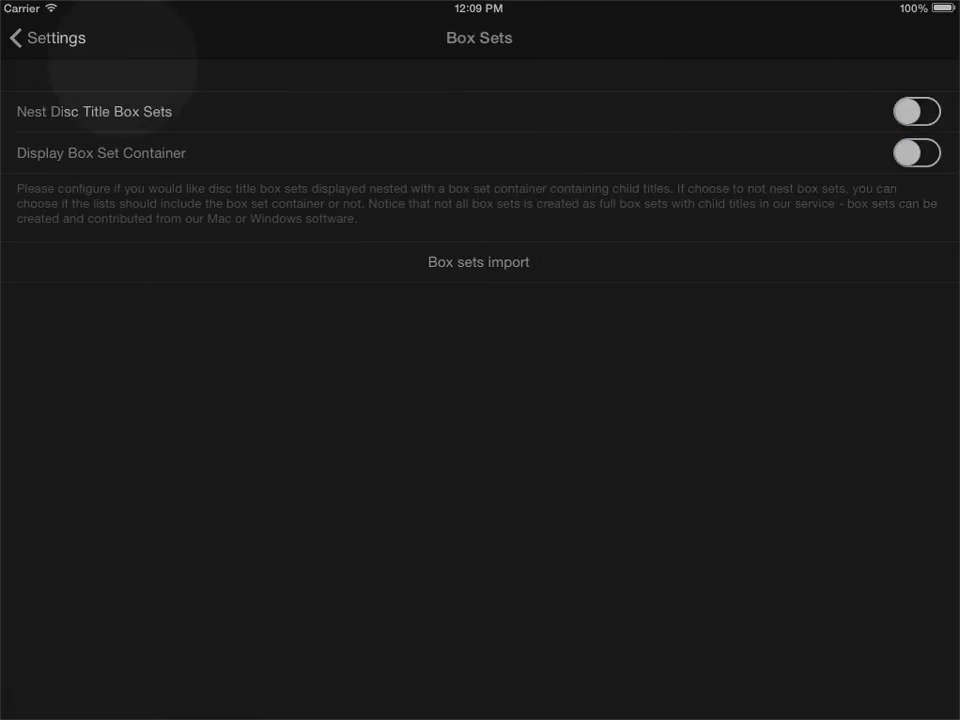
click(44, 38)
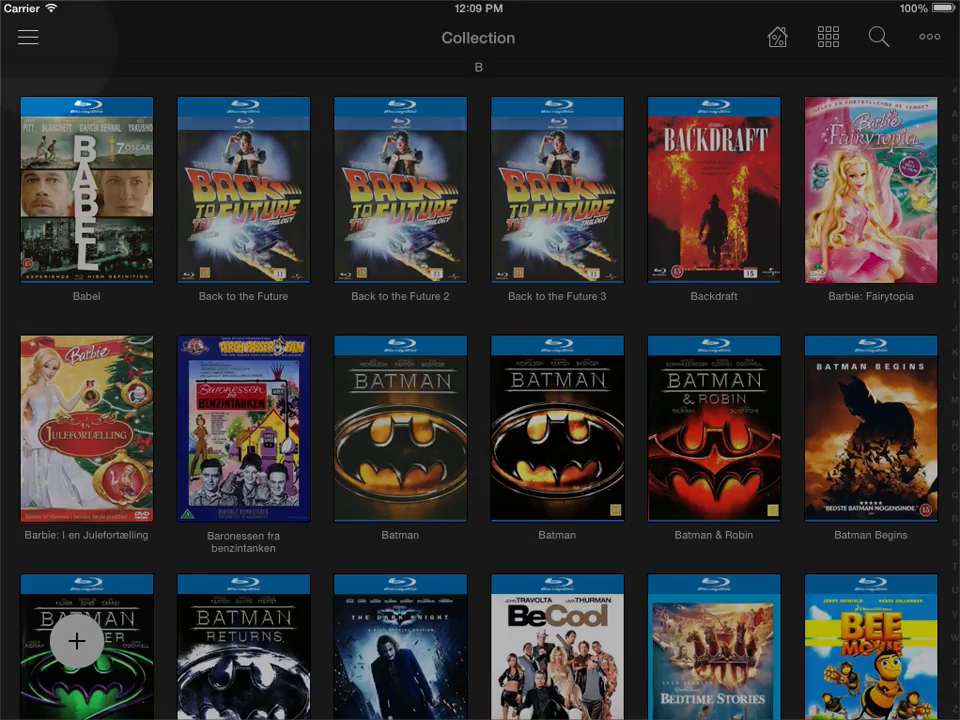
- Return to the app's Settings list from the side menu
click(28, 36)
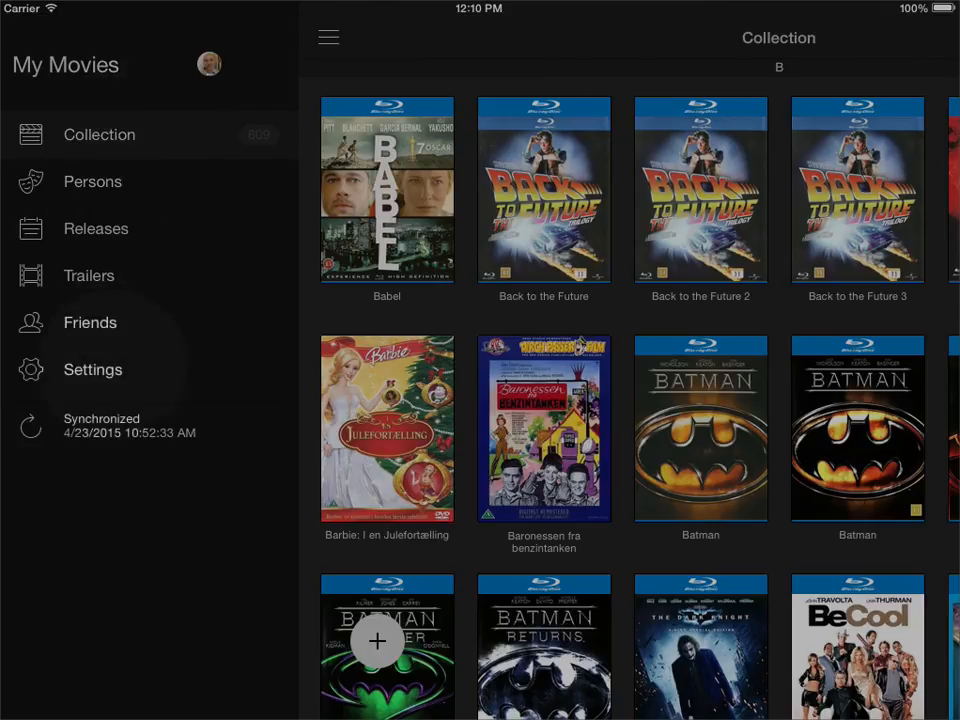
click(92, 368)
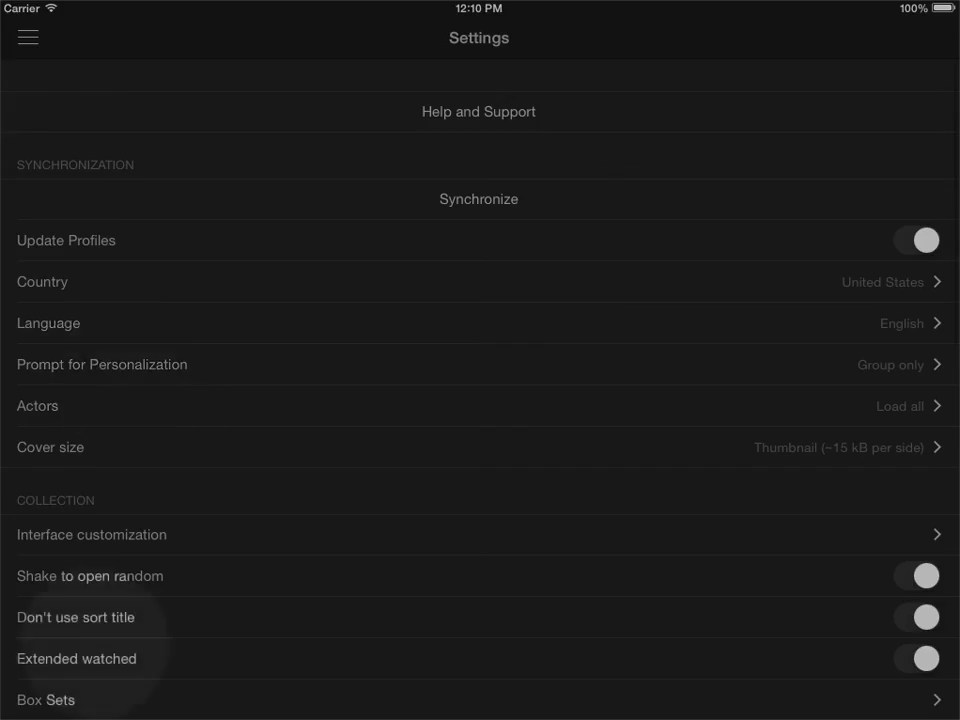